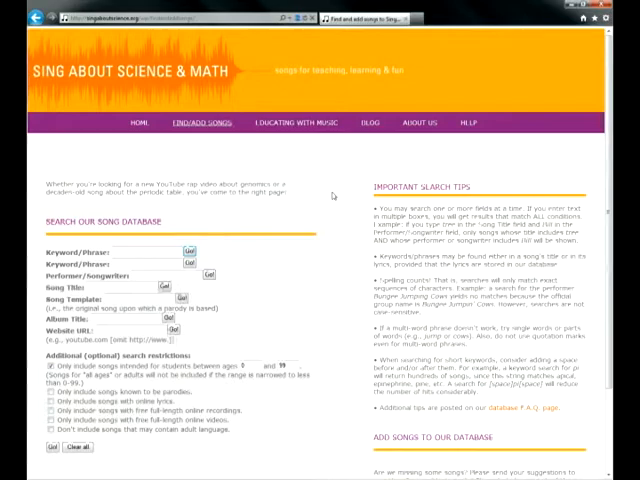
Step: Enter 'amino acid' as the first keyword in the song database search
{"action": "scroll", "scroll_direction": "down", "scroll_amount": 3}
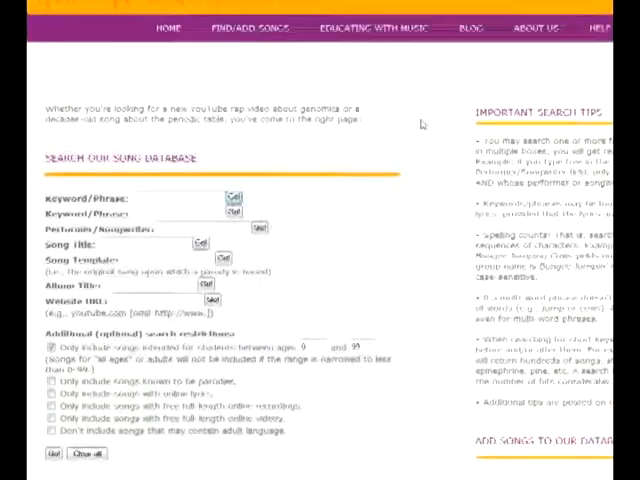
{"action": "type", "text": "amino acid"}
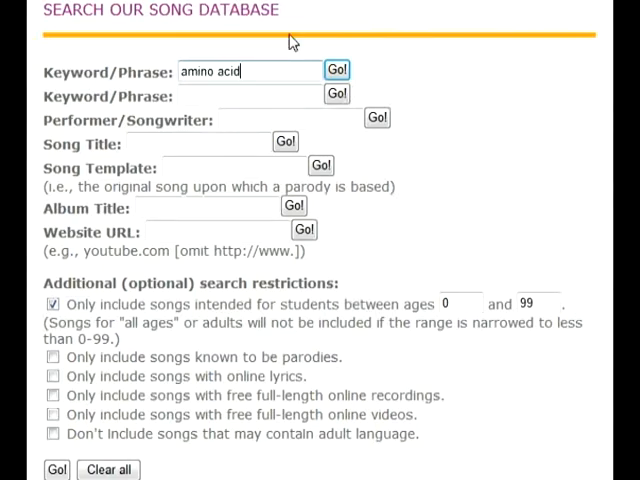
{"action": "left_click", "coordinate": [337, 69]}
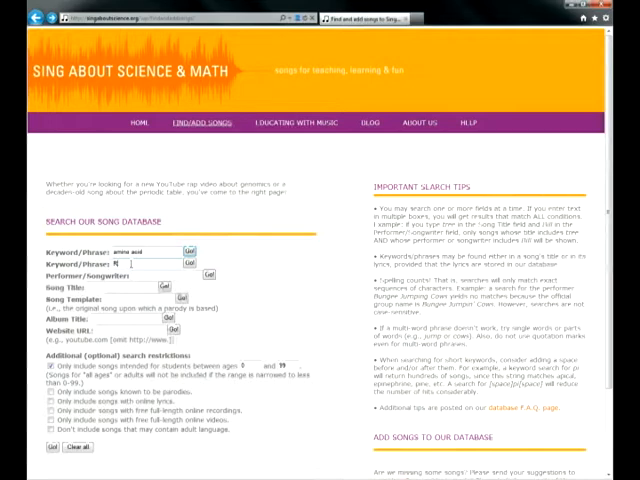
Step: Add keyword 'RNA' and the free online videos restriction, then clear the whole form
{"action": "type", "text": "RNA"}
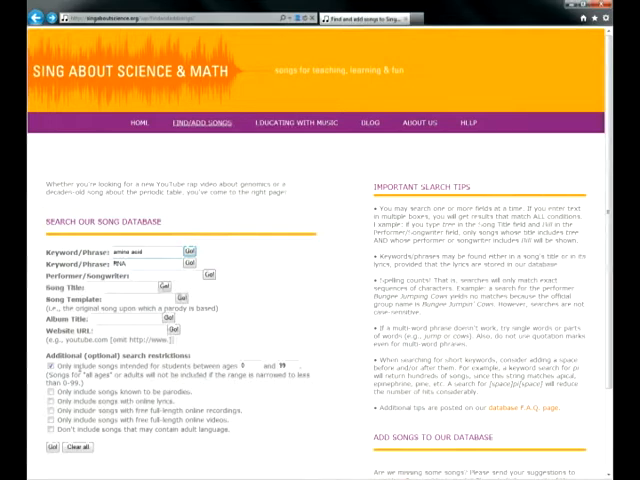
{"action": "left_click", "coordinate": [52, 423]}
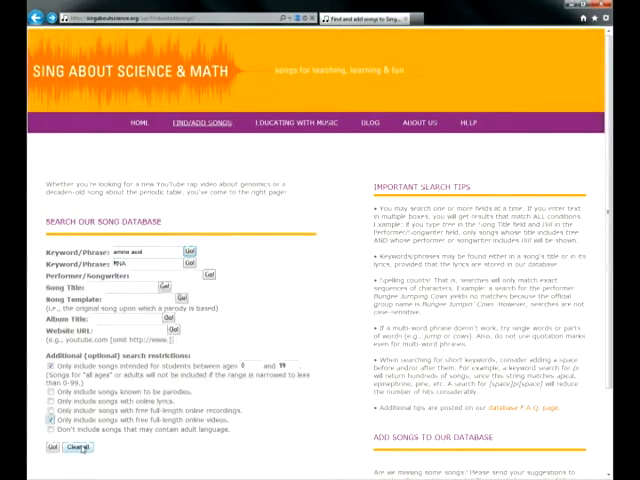
{"action": "left_click", "coordinate": [45, 447]}
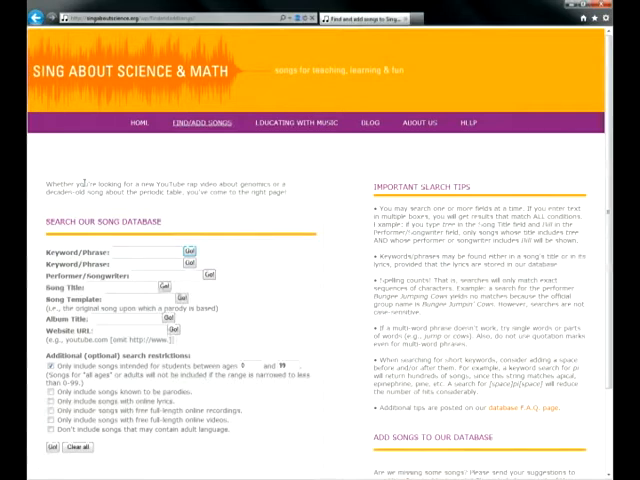
{"action": "left_click", "coordinate": [150, 251]}
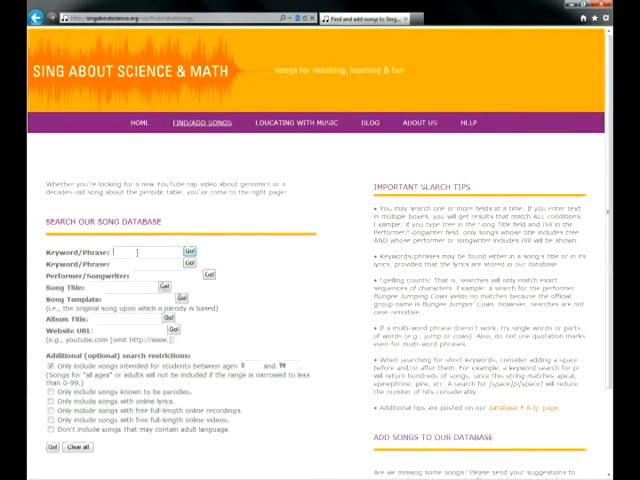
{"action": "type", "text": "Pi"}
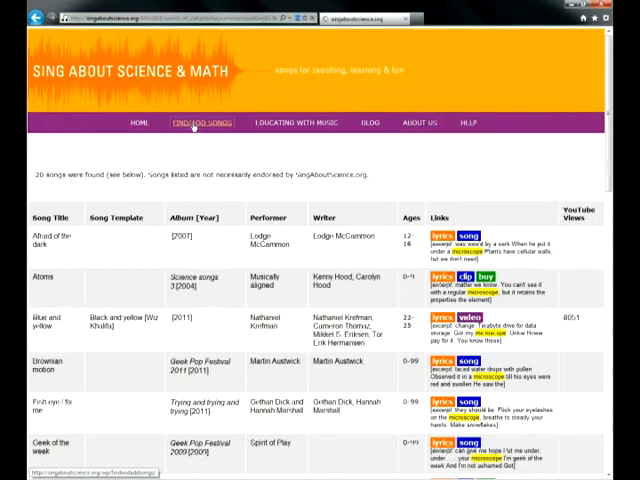
{"action": "left_click", "coordinate": [203, 122]}
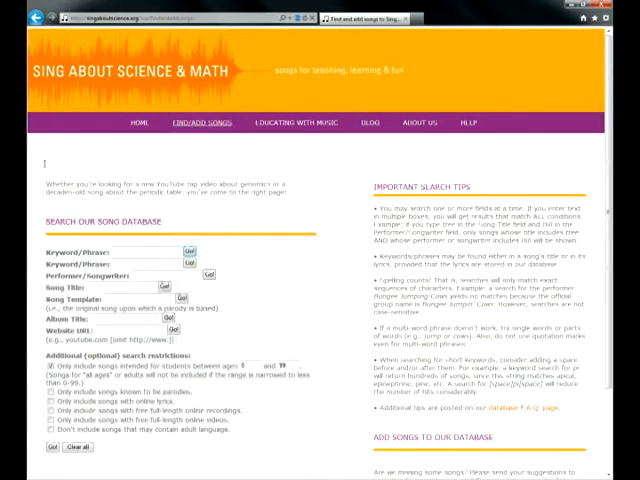